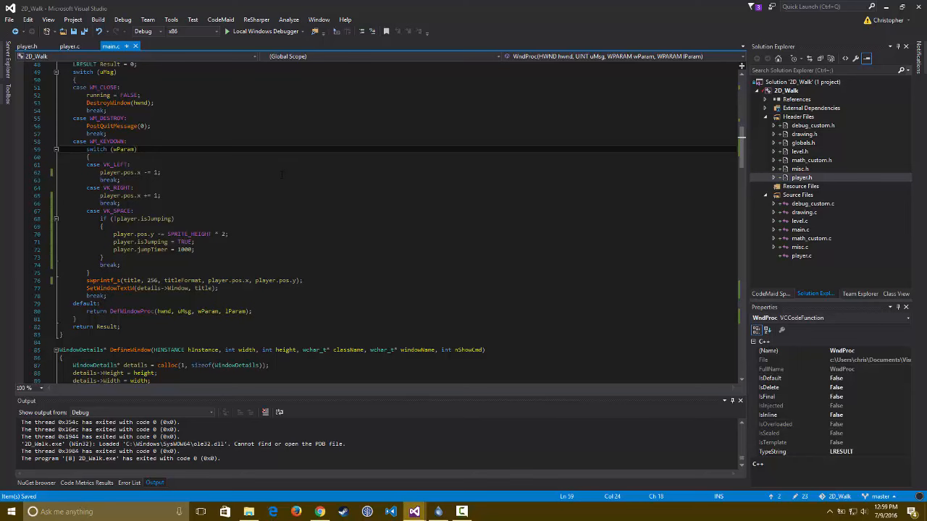
Step: Scroll down through main.c past the window setup and tile data toward the level definition
left_click(136, 149)
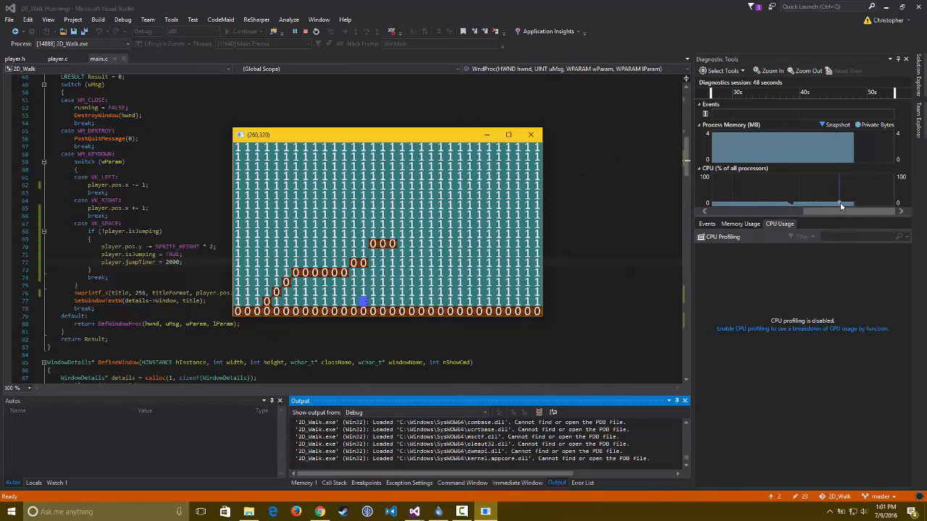
mouse_move(840, 204)
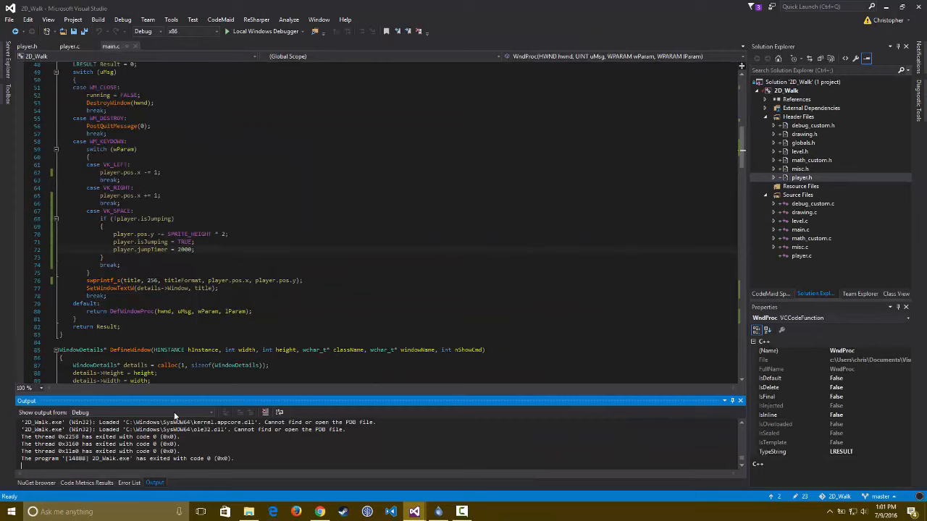
scroll("down", 3)
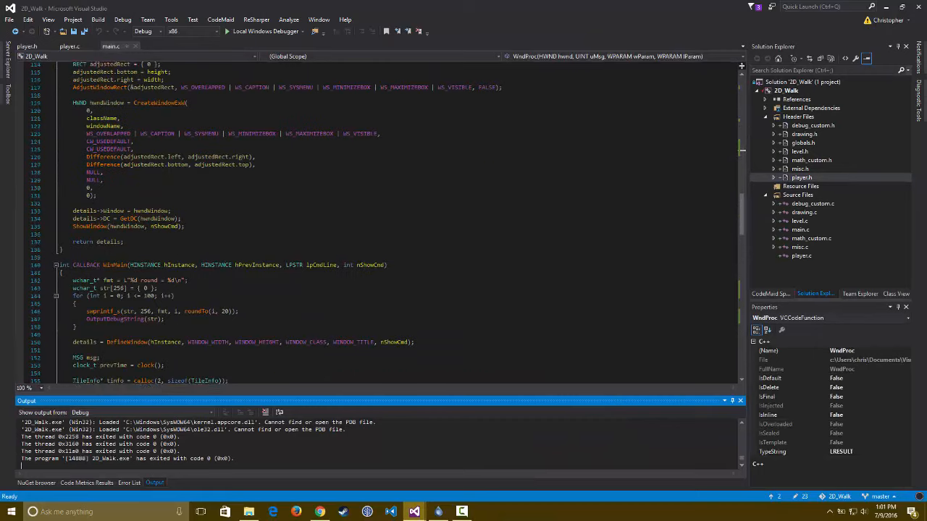
scroll("down", 3)
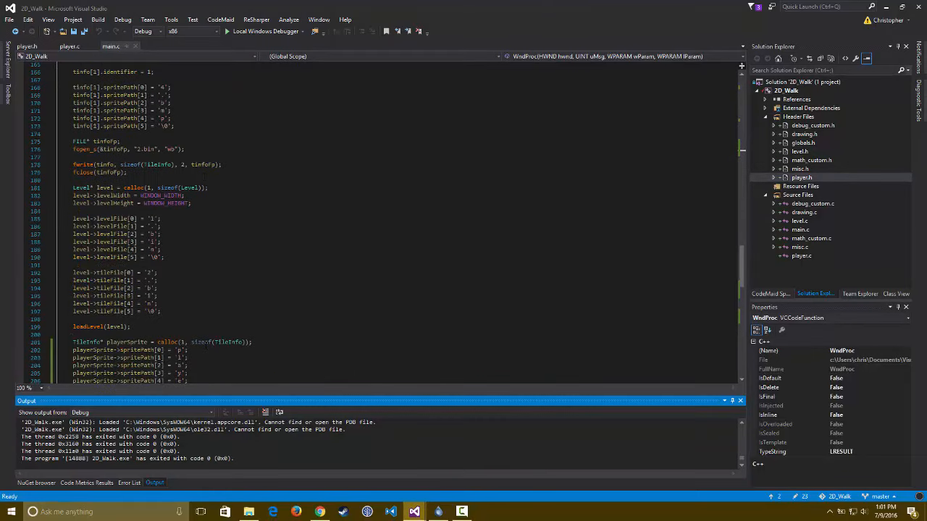
scroll("down", 3)
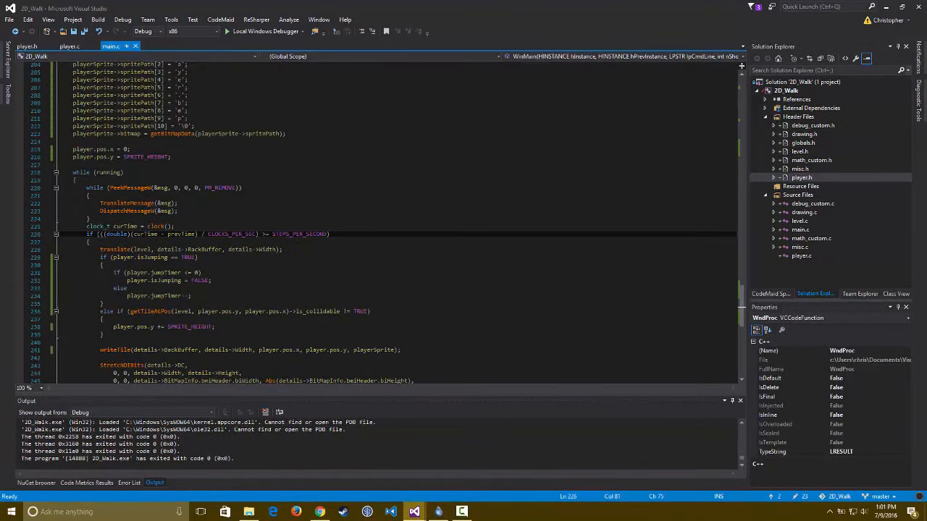
left_click(170, 156)
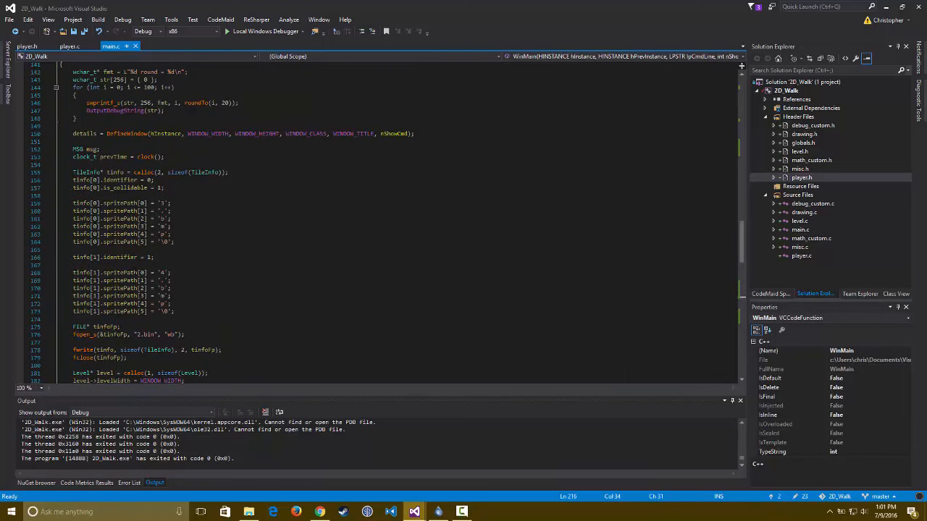
Step: Highlight the first tile's sprite path assignments, glance at player.c, and return to main.c's while(running) loop
left_click_drag(72, 203, 173, 235)
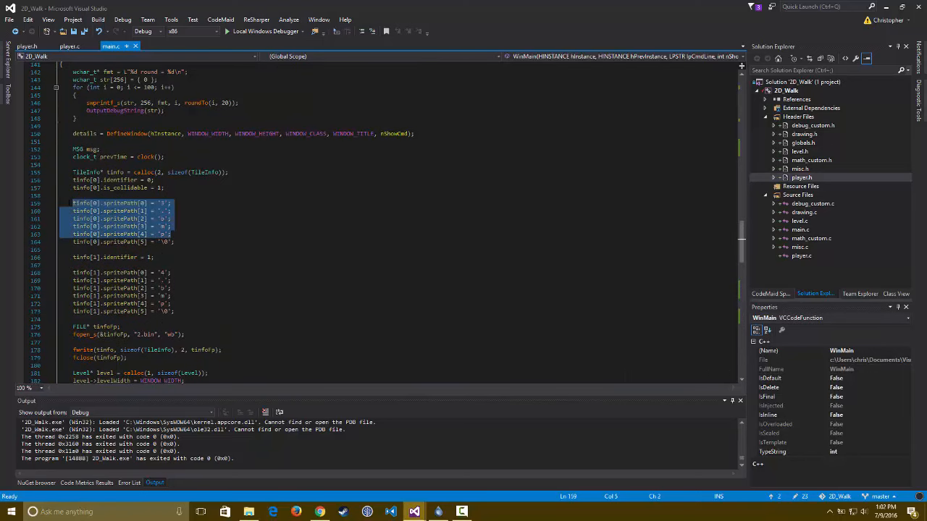
scroll("down", 3)
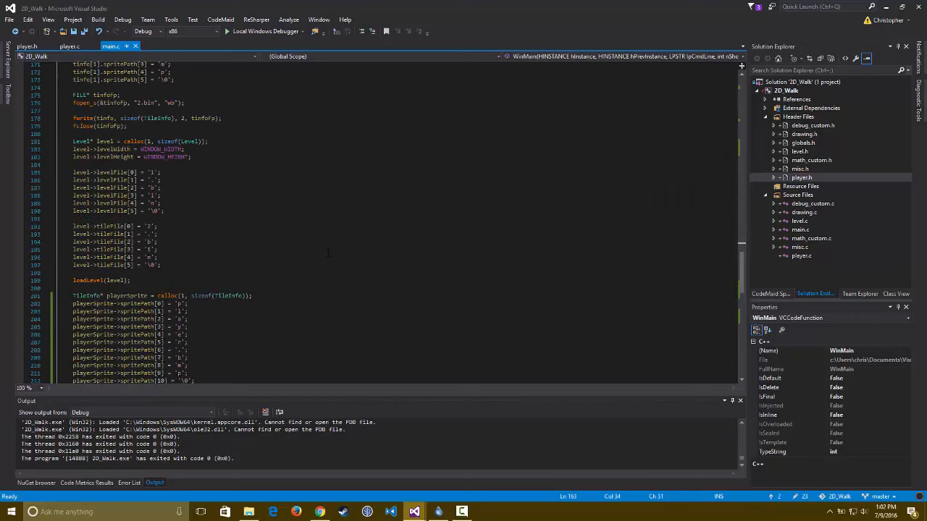
left_click(70, 44)
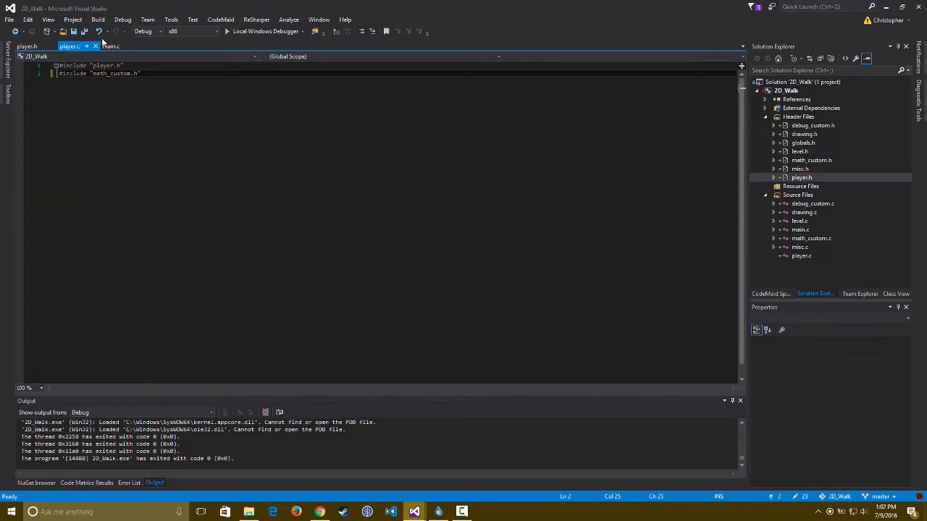
left_click(110, 45)
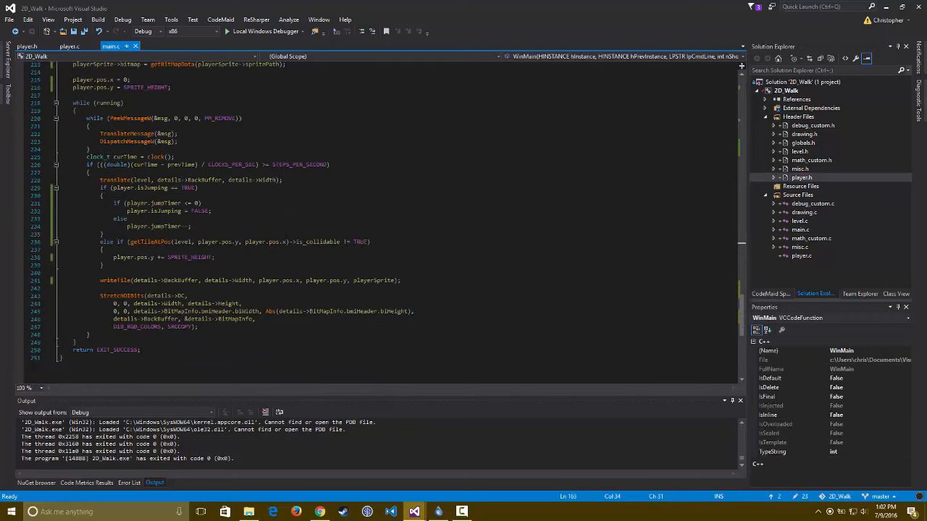